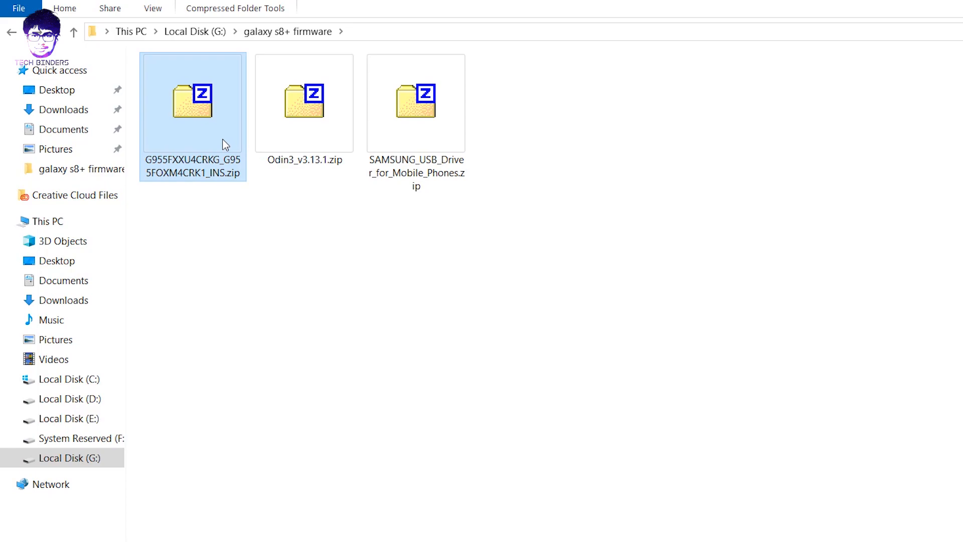
Step: On SamMobile, open the suggested Galaxy models list from the MY MODEL NUMBER search box
click(304, 104)
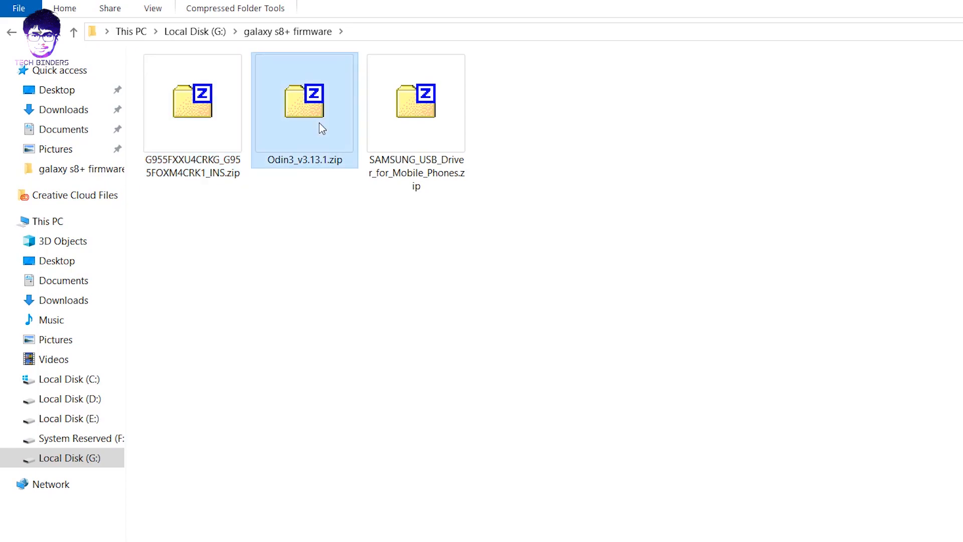
mouse_move(438, 143)
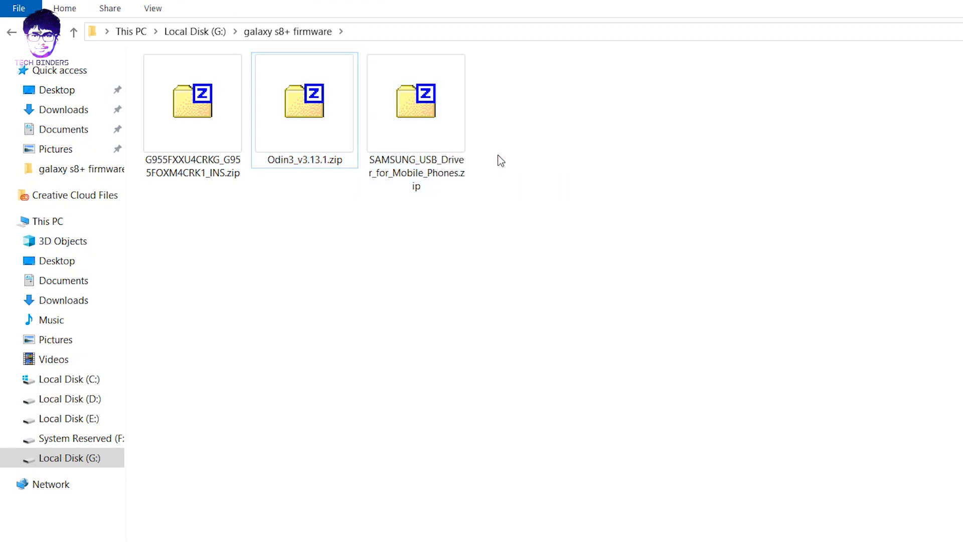
mouse_move(405, 142)
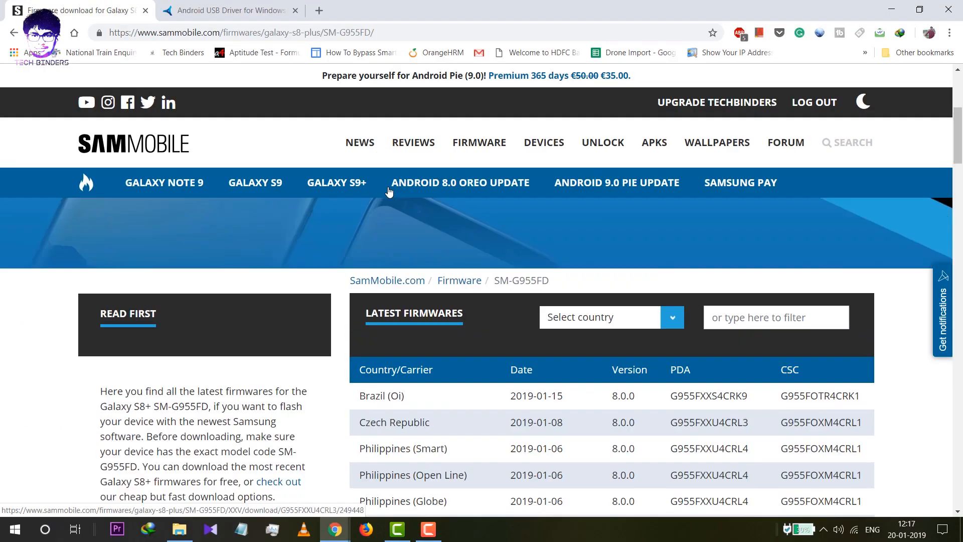
scroll(up, 3)
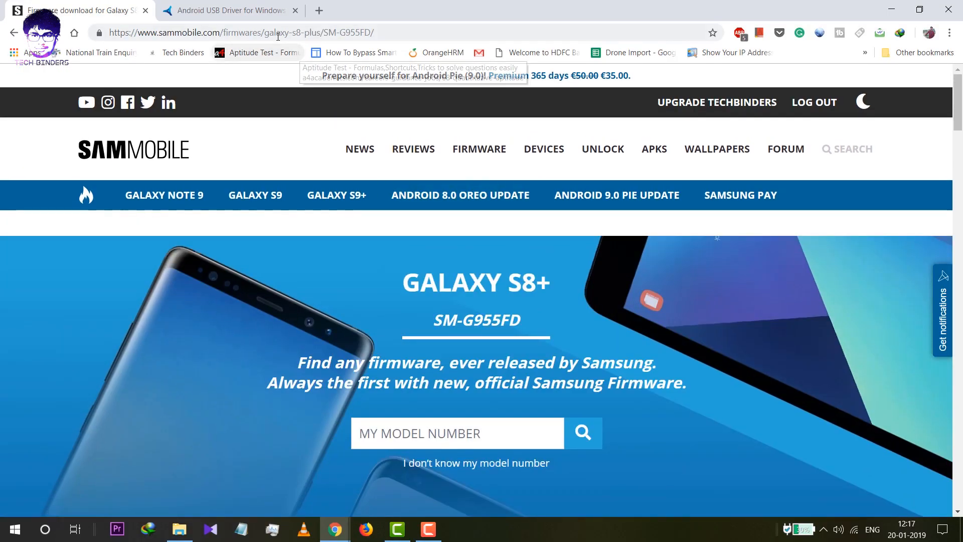
scroll(down, 3)
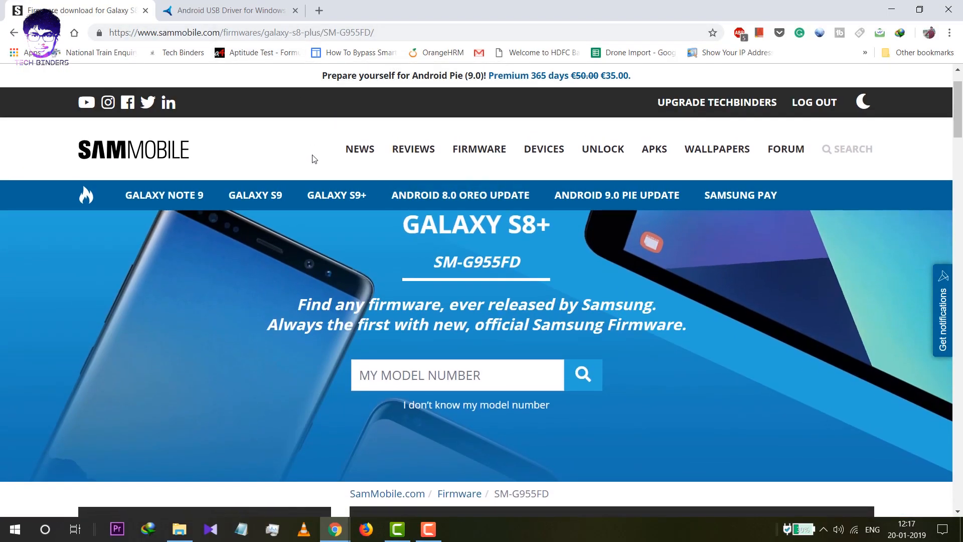
click(456, 375)
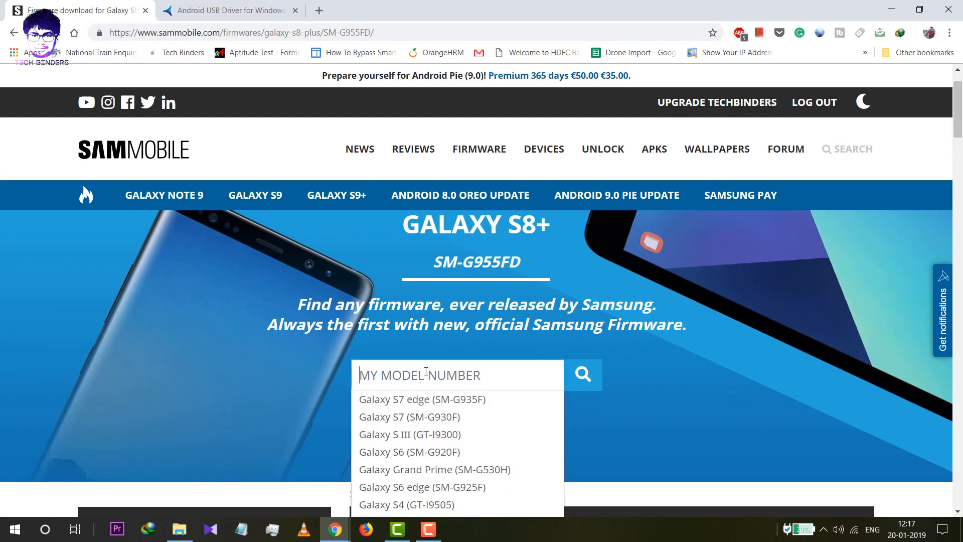
scroll(down, 3)
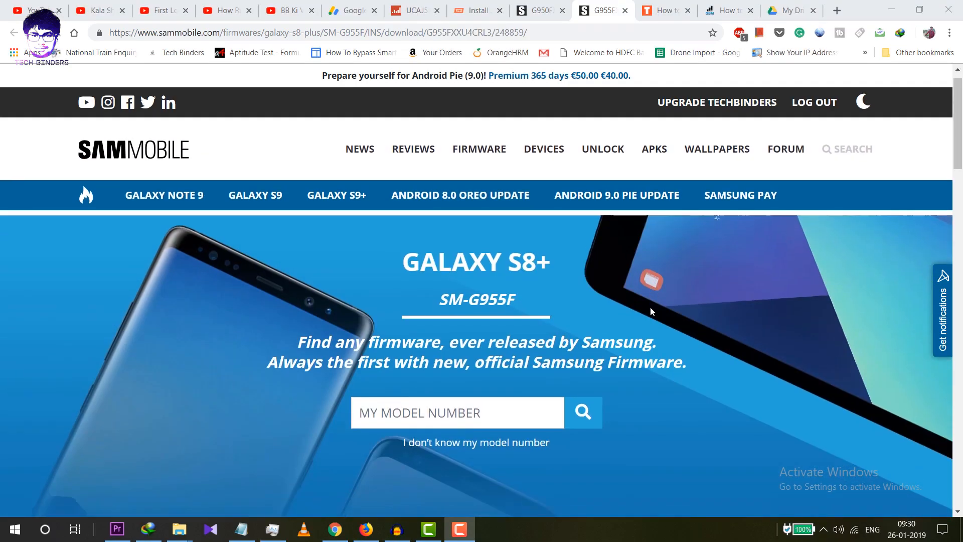
scroll(down, 3)
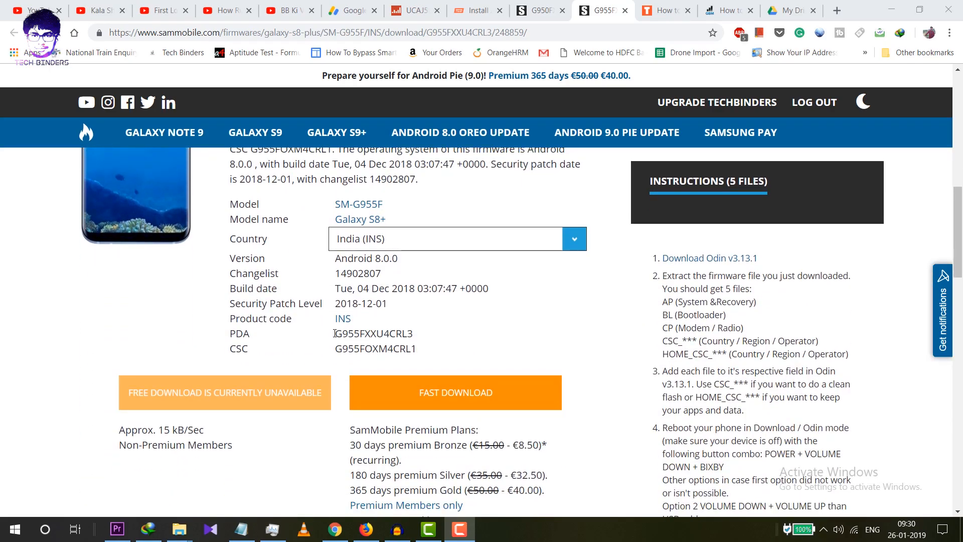
double_click(376, 348)
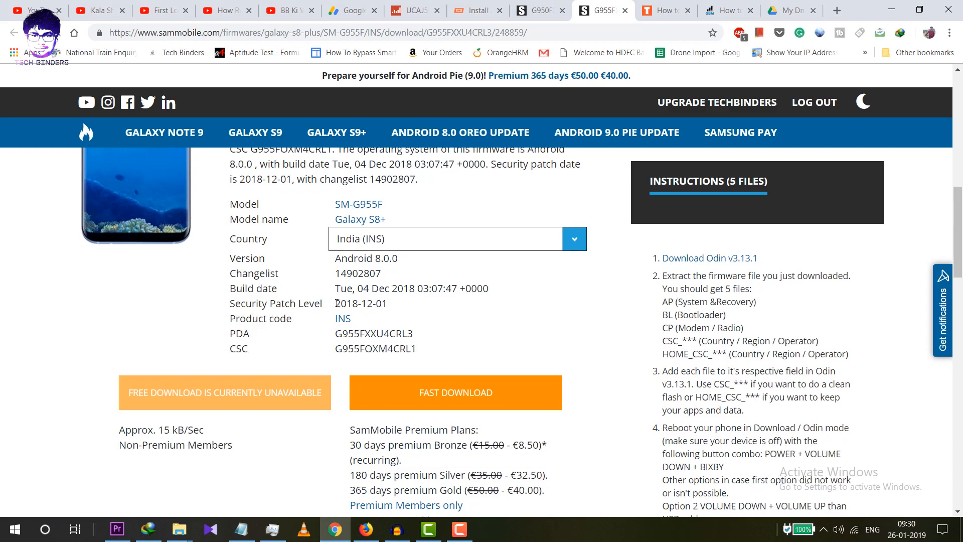
mouse_move(562, 309)
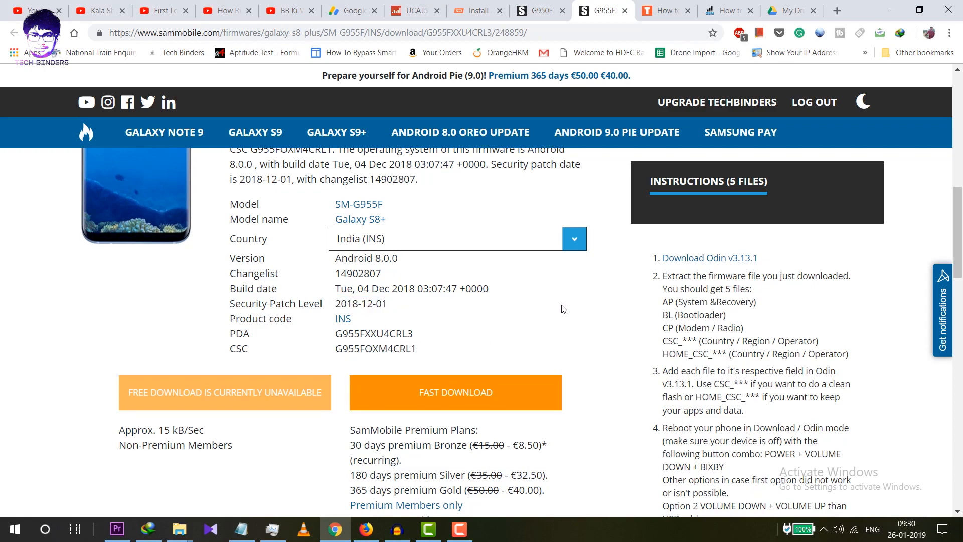
scroll(up, 3)
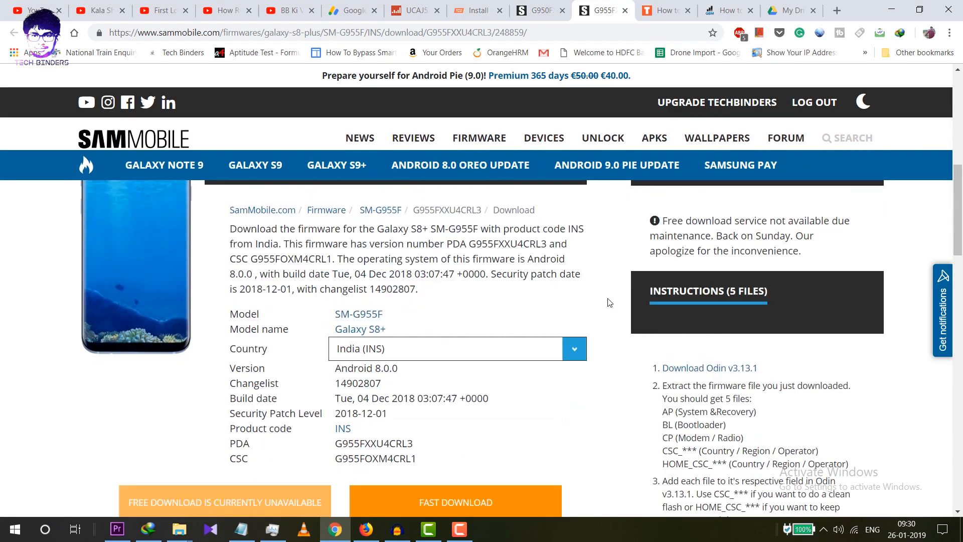
Step: Extract Odin3_v3.13.1.zip into an Odin3_v3.13.1 folder using 7-Zip
click(181, 528)
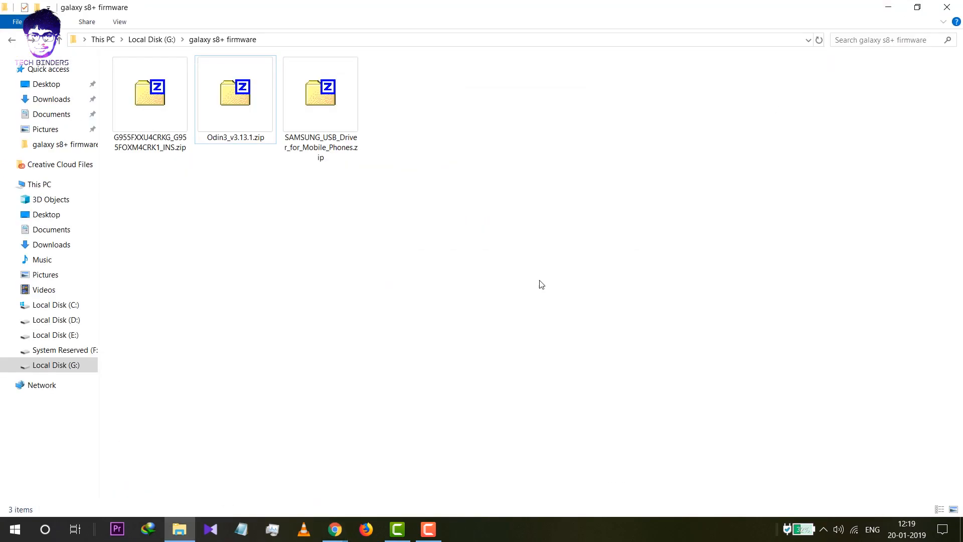
mouse_move(359, 151)
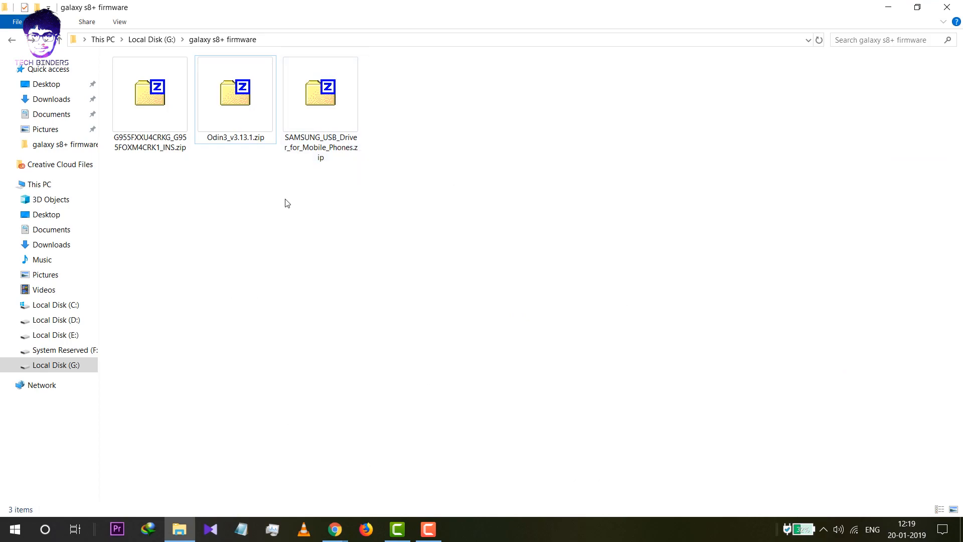
right_click(235, 92)
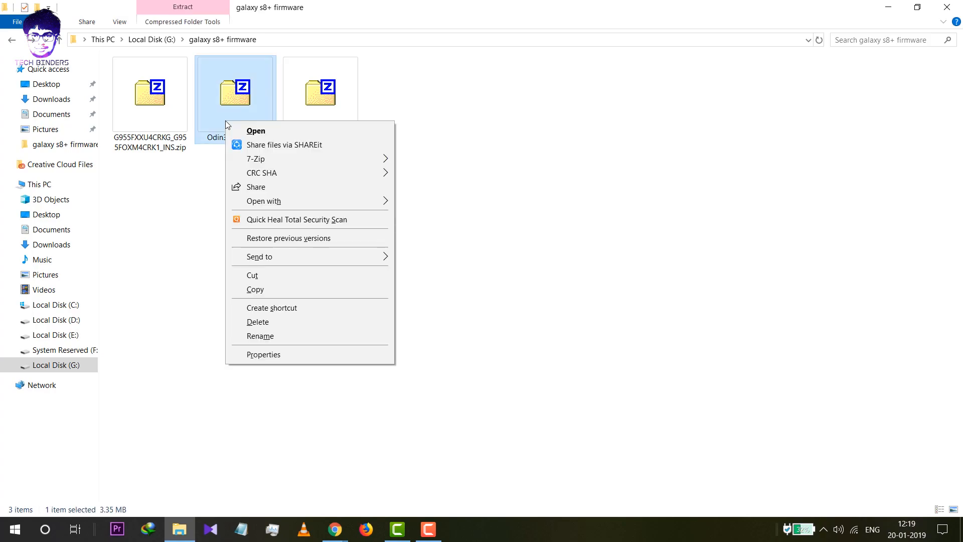
click(255, 158)
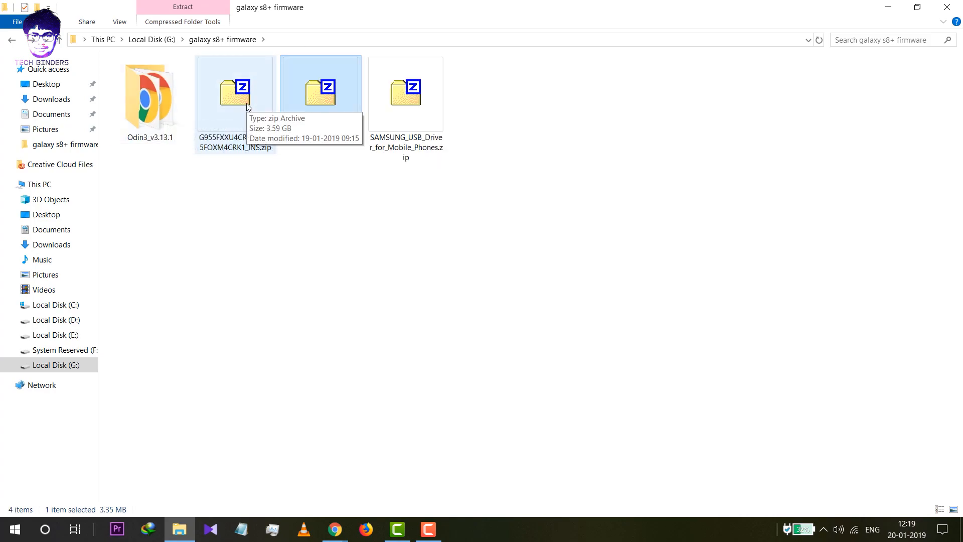
right_click(236, 93)
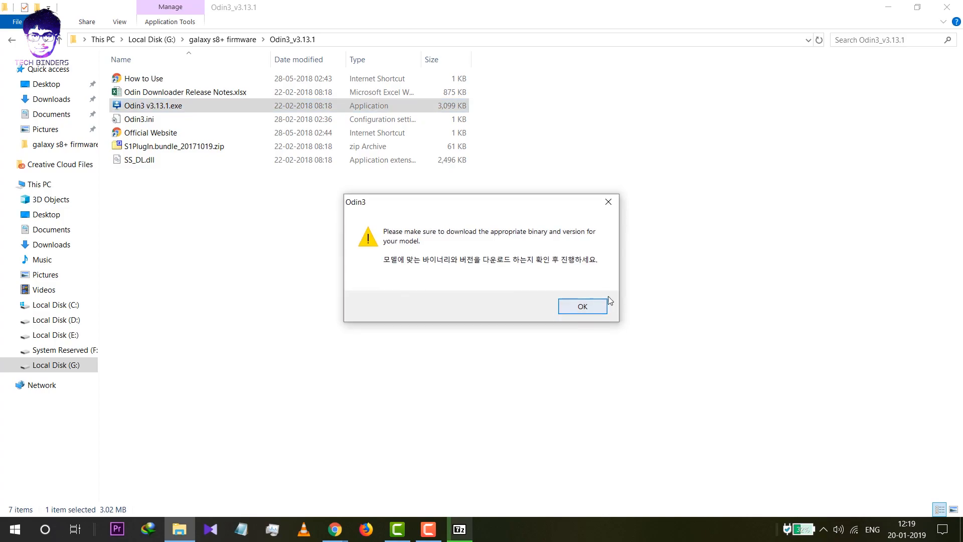
Step: Dismiss Odin3's binary-version warning with OK to reach the main v3.13 window
click(581, 306)
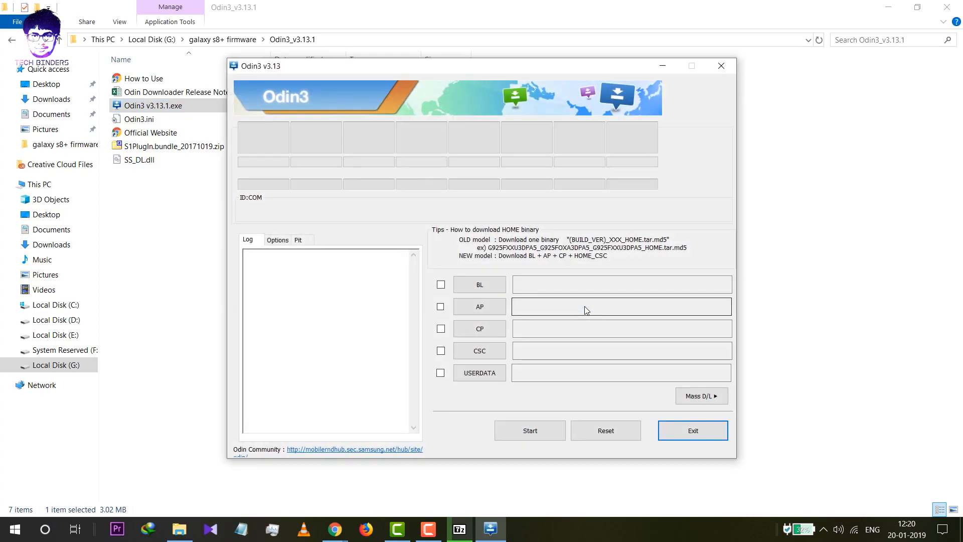